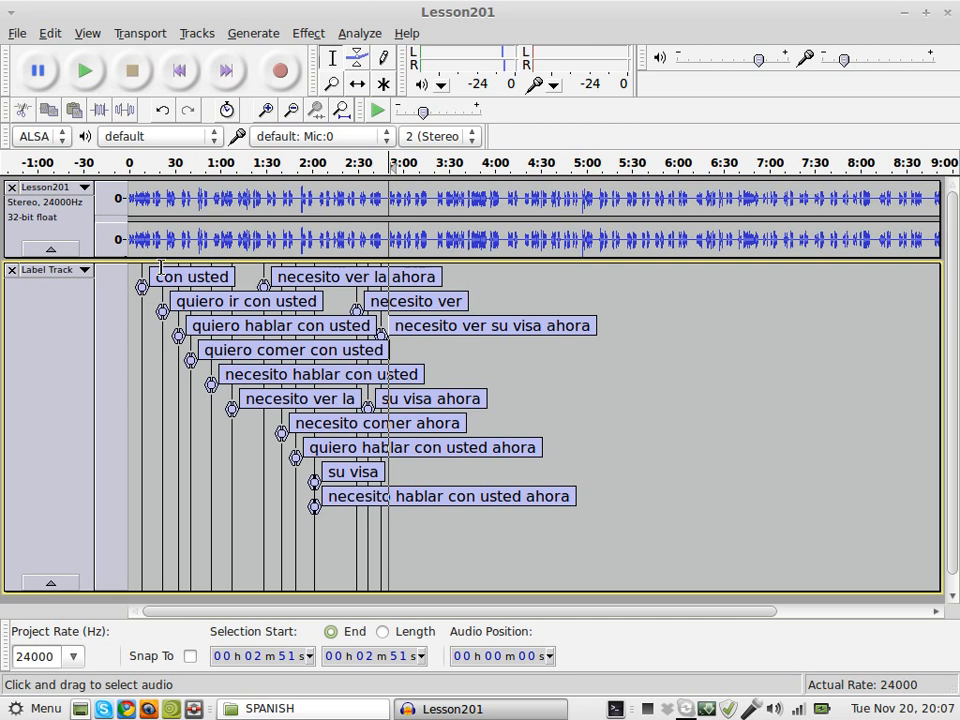
View the About Audacity window showing version 2.0.0 and dismiss it
left_click(406, 32)
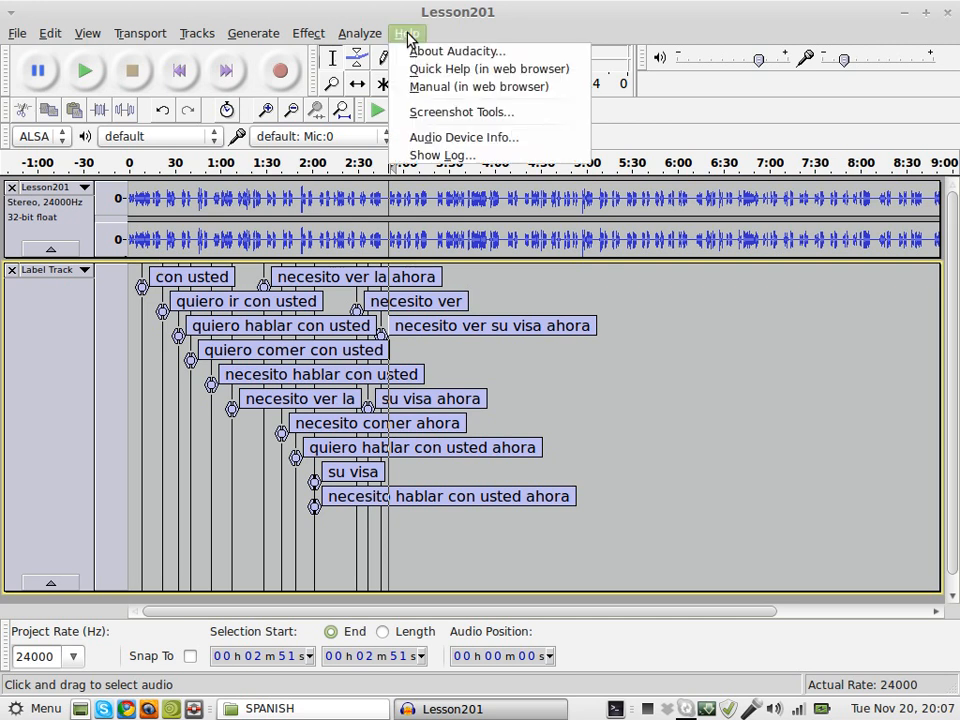
mouse_move(456, 52)
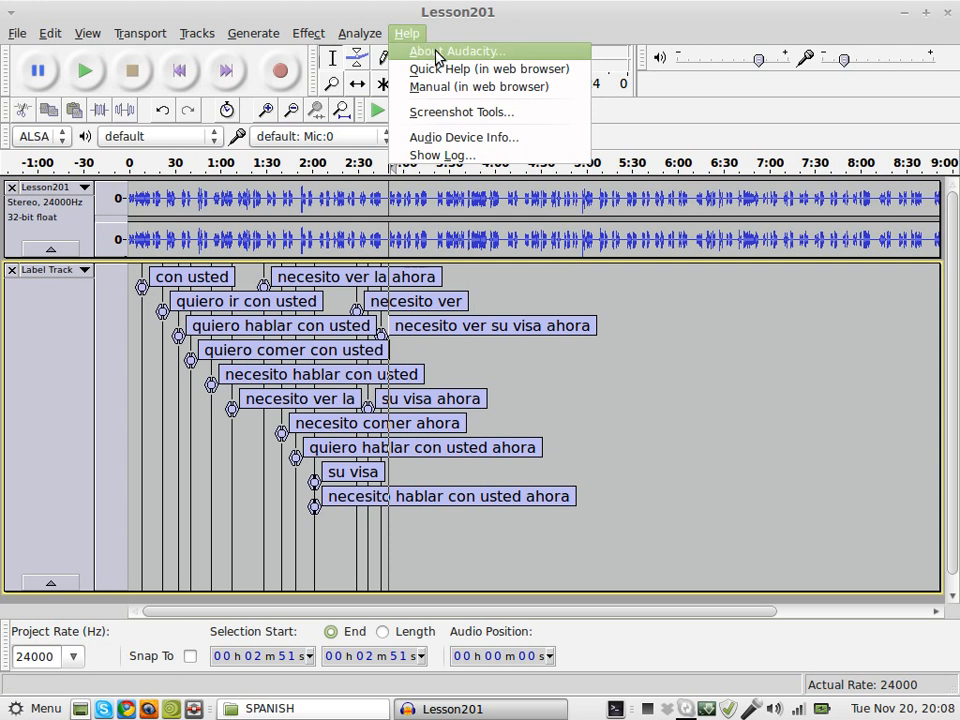
left_click(470, 52)
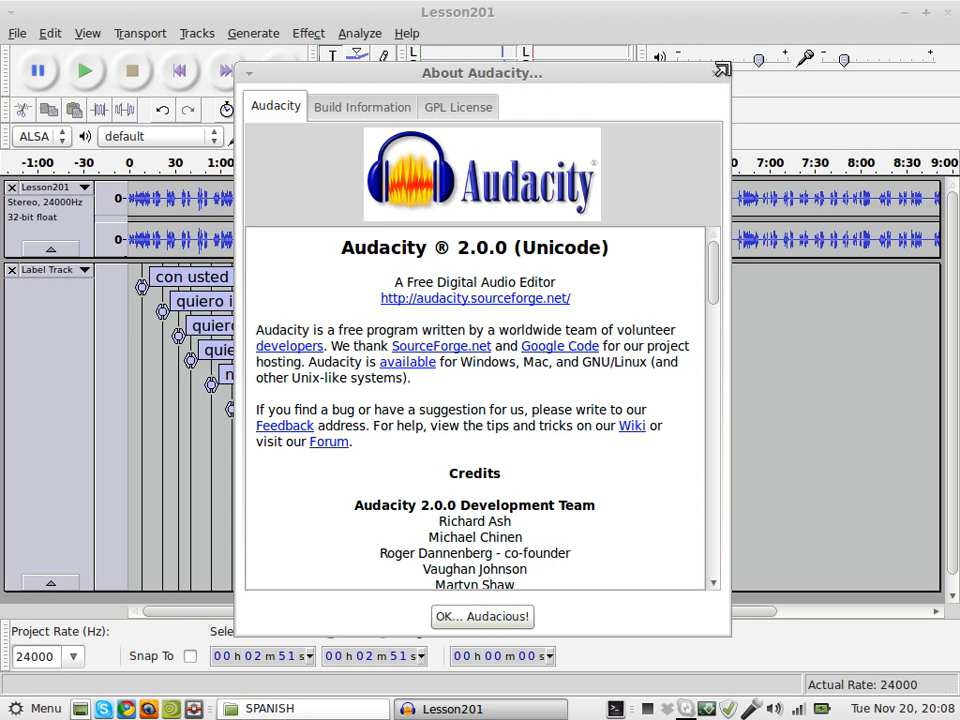
left_click(482, 616)
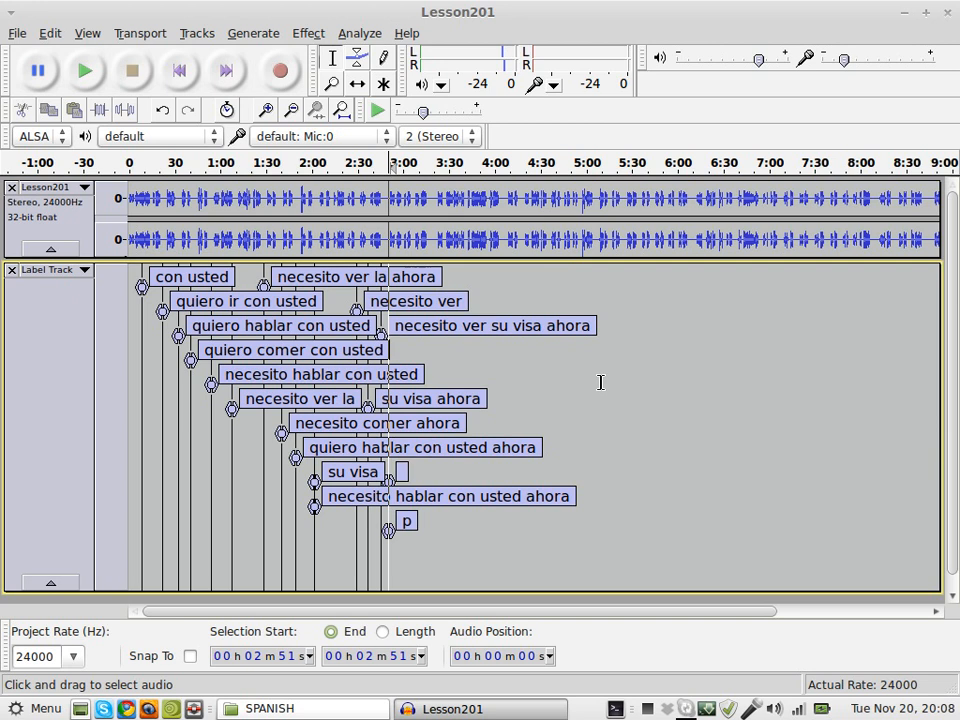
Create labels reading 'al doctor' and 'al doctor ahora' on the label track
left_click(84, 70)
type("al doc")
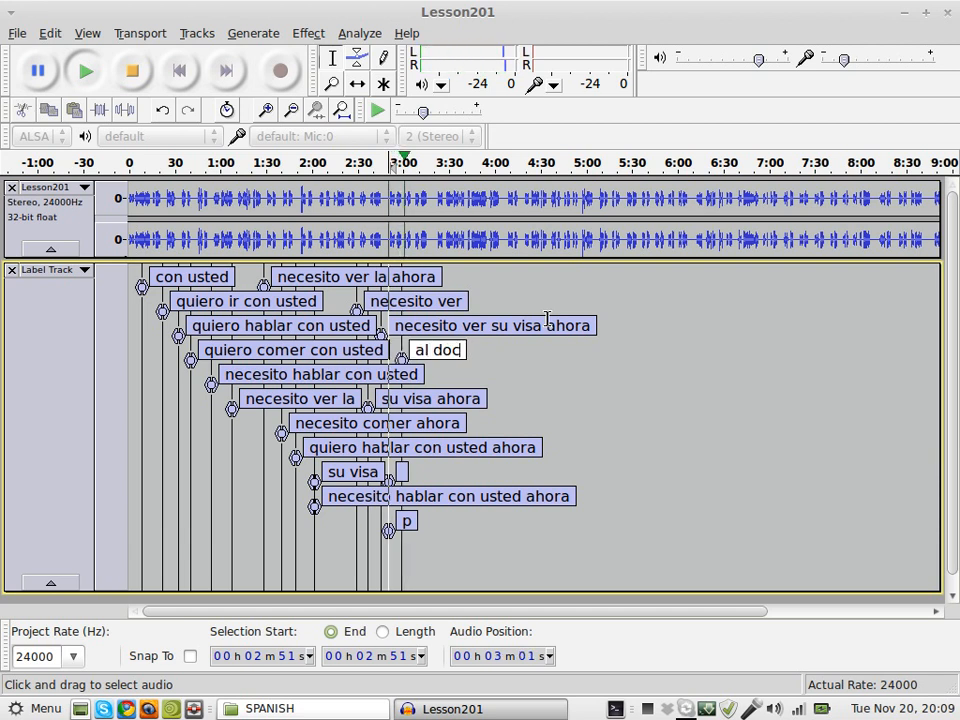
type("tor")
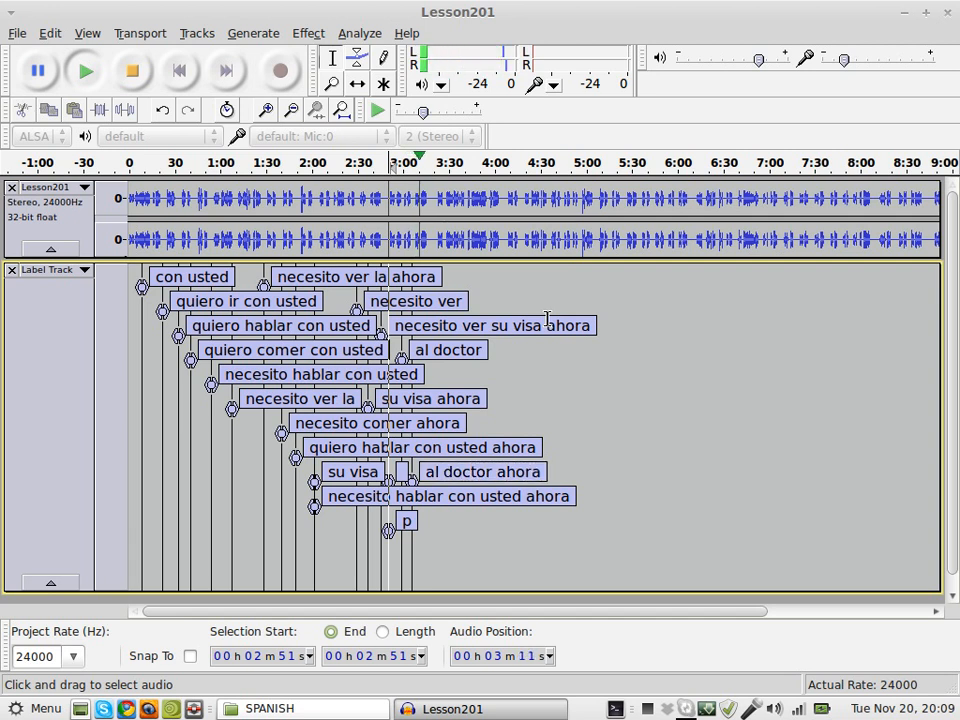
Create a label reading 'necesito' beside 'necesito hablar con usted' and commit it
left_click(84, 70)
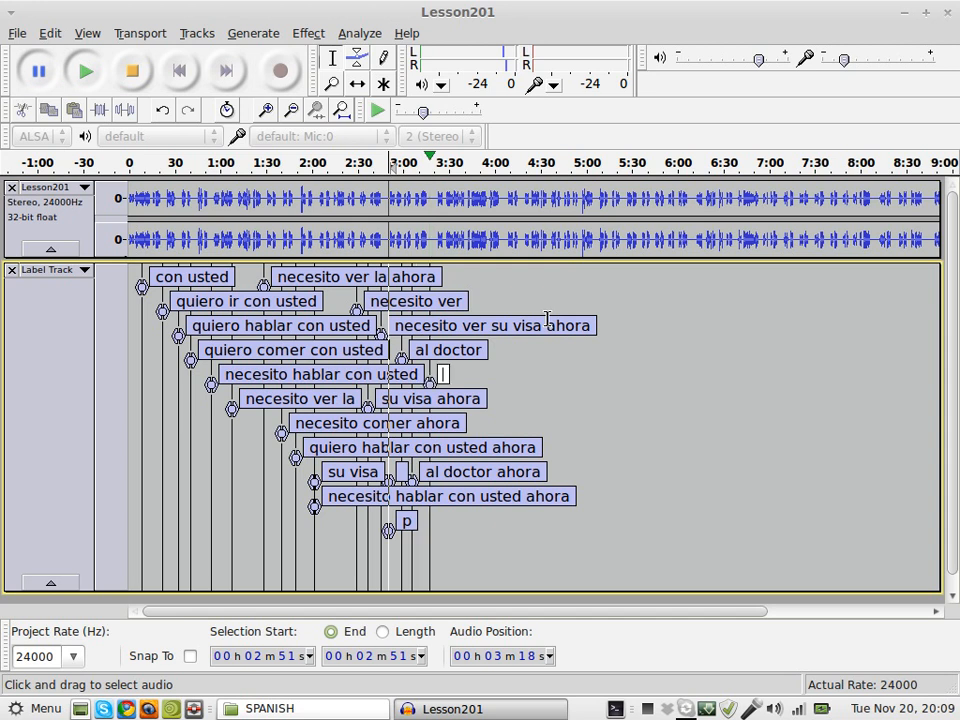
type("ned")
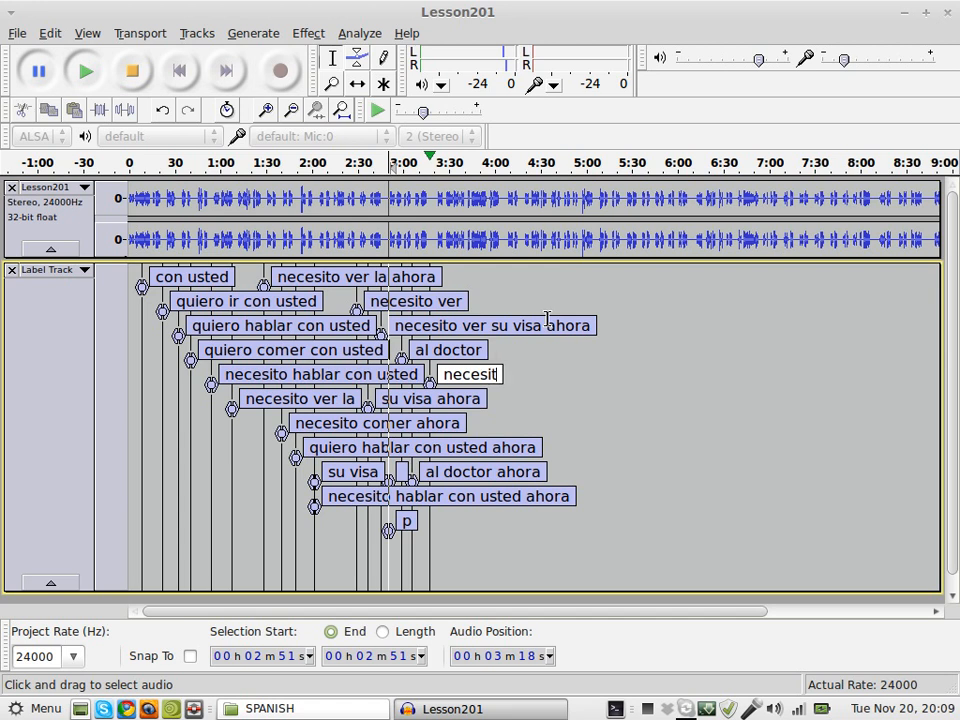
type("o")
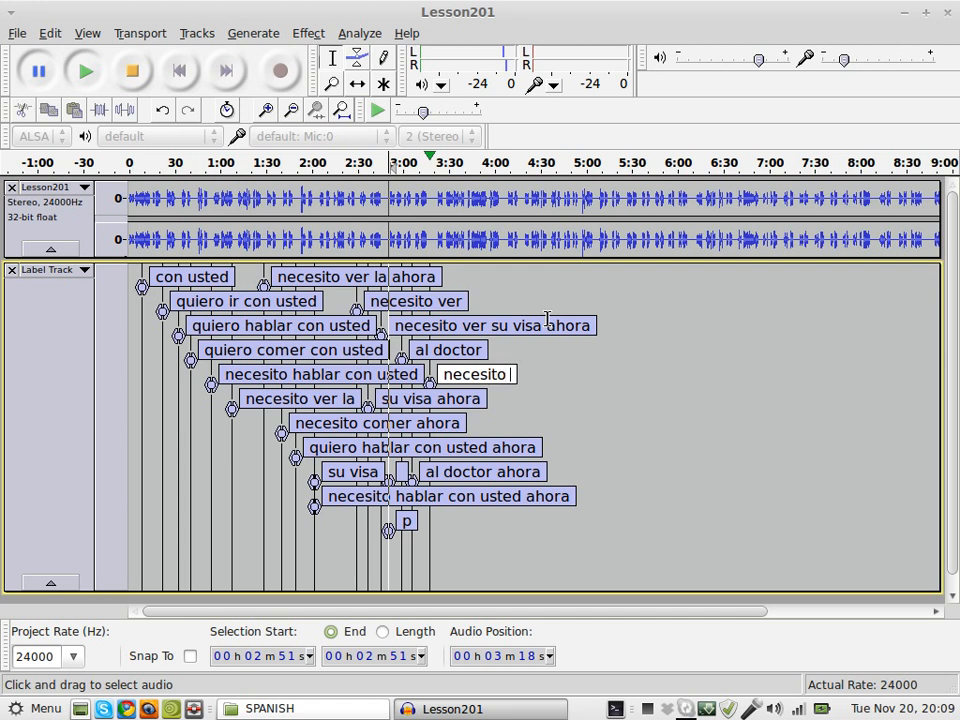
type("ir")
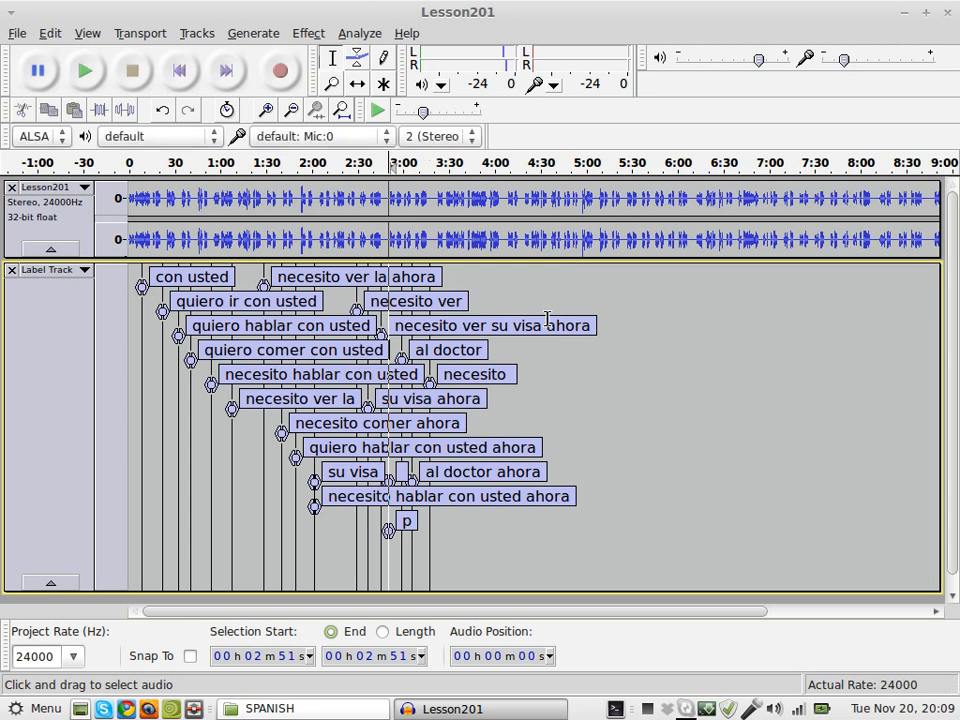
left_click(84, 70)
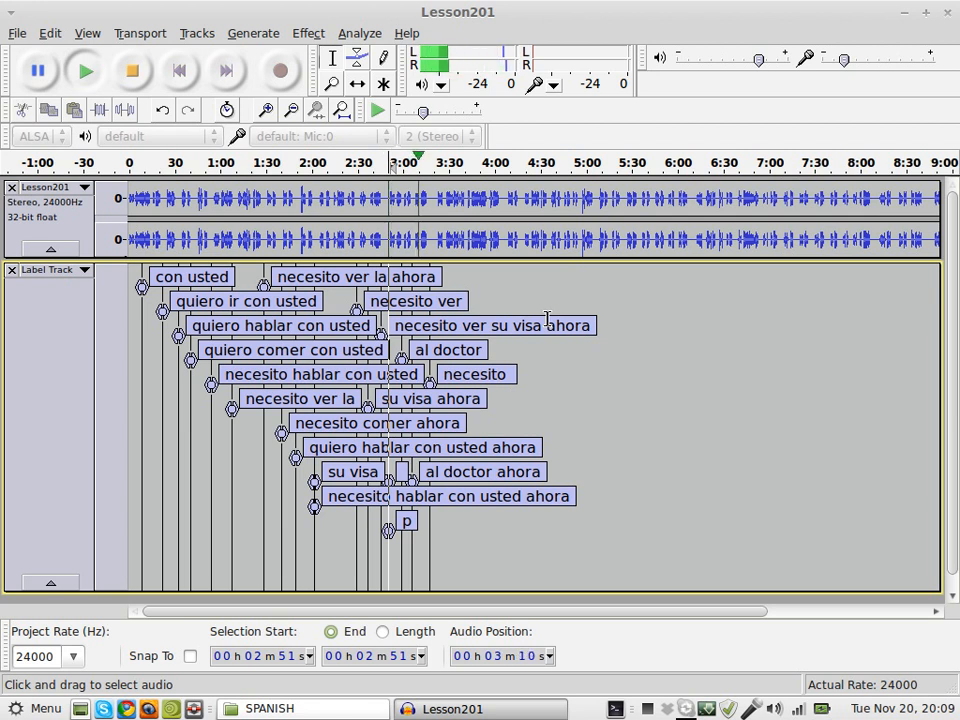
Create and commit the label 'necesito ir al doctor ahora' beside 'necesito hablar con usted'
left_click(84, 70)
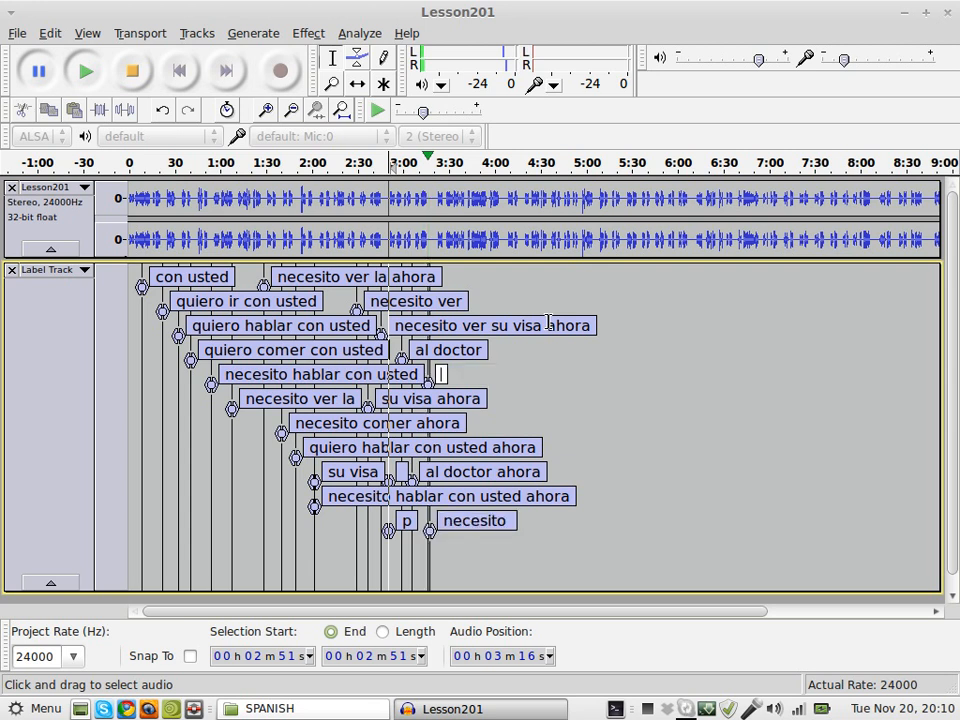
type("necesito ir")
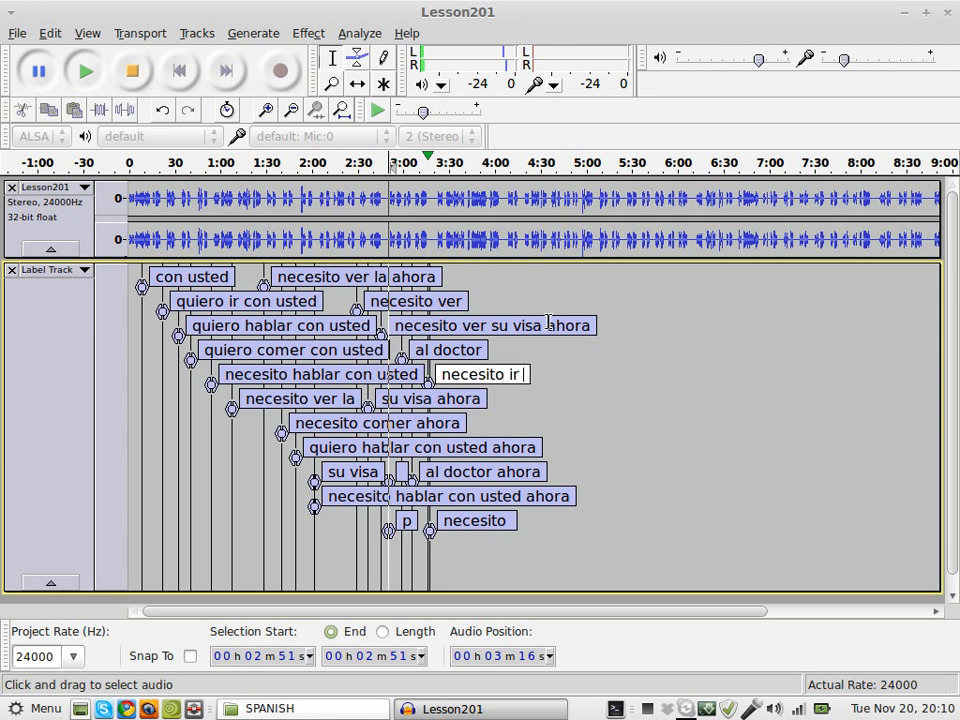
type("al doctor ahora")
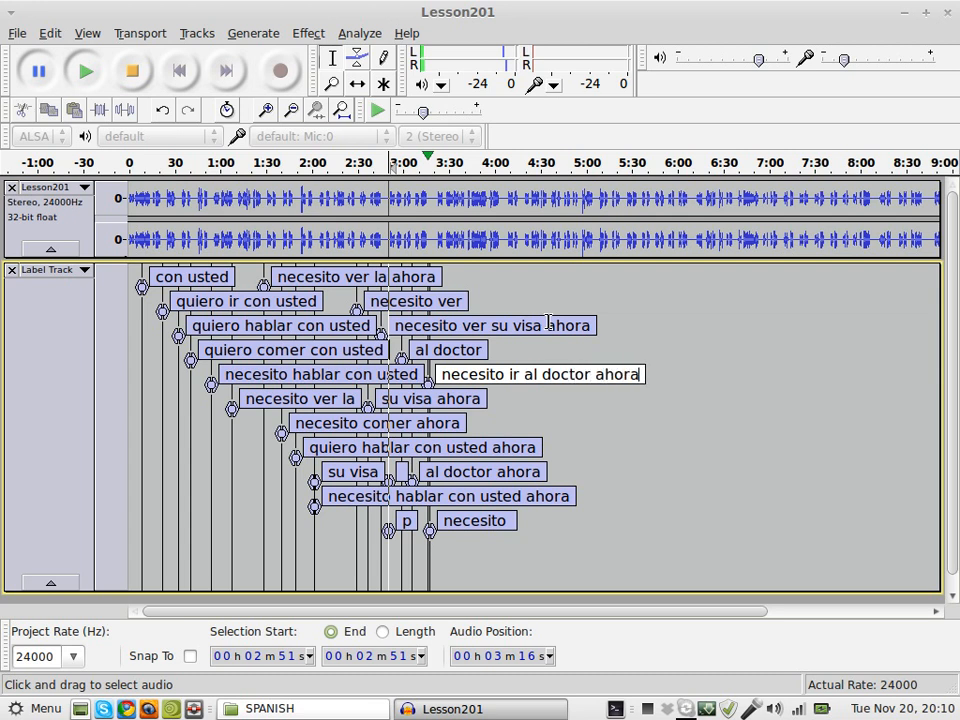
left_click(540, 374)
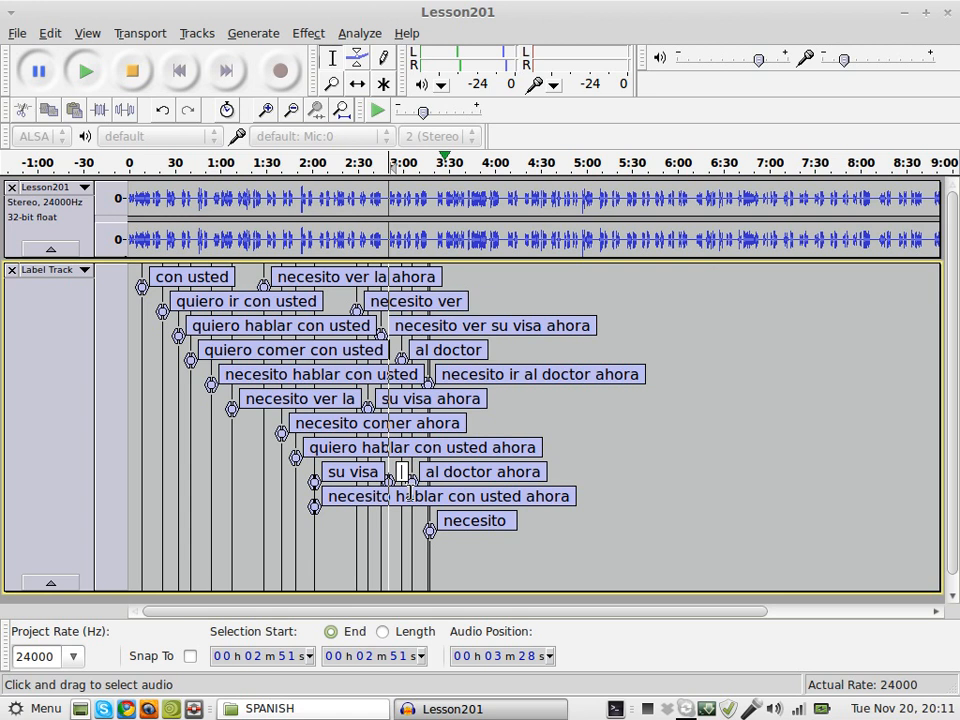
mouse_move(656, 450)
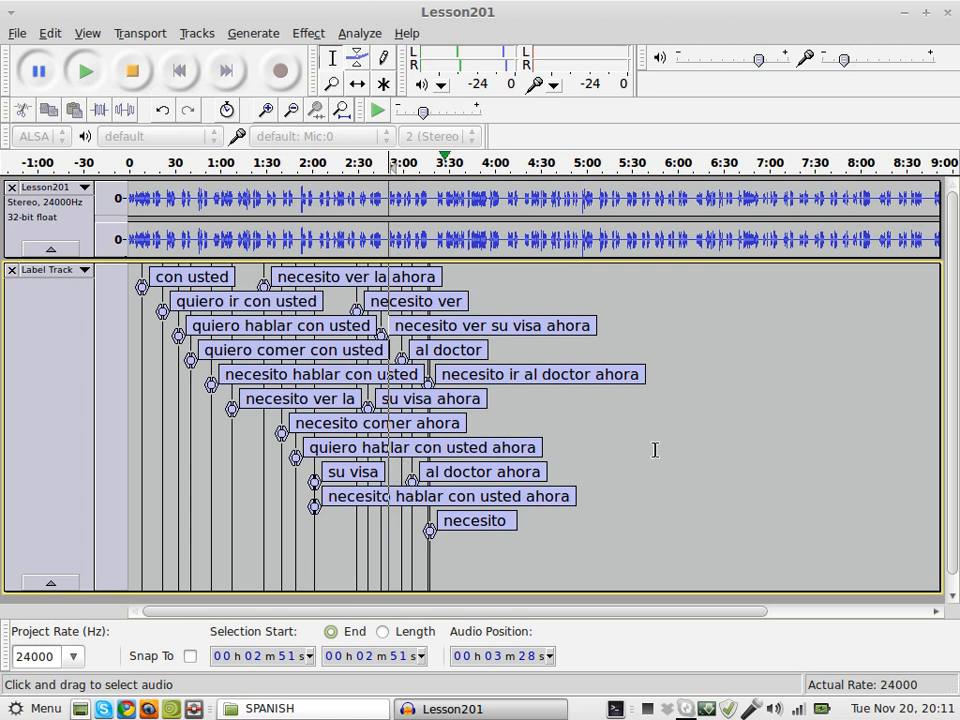
mouse_move(630, 618)
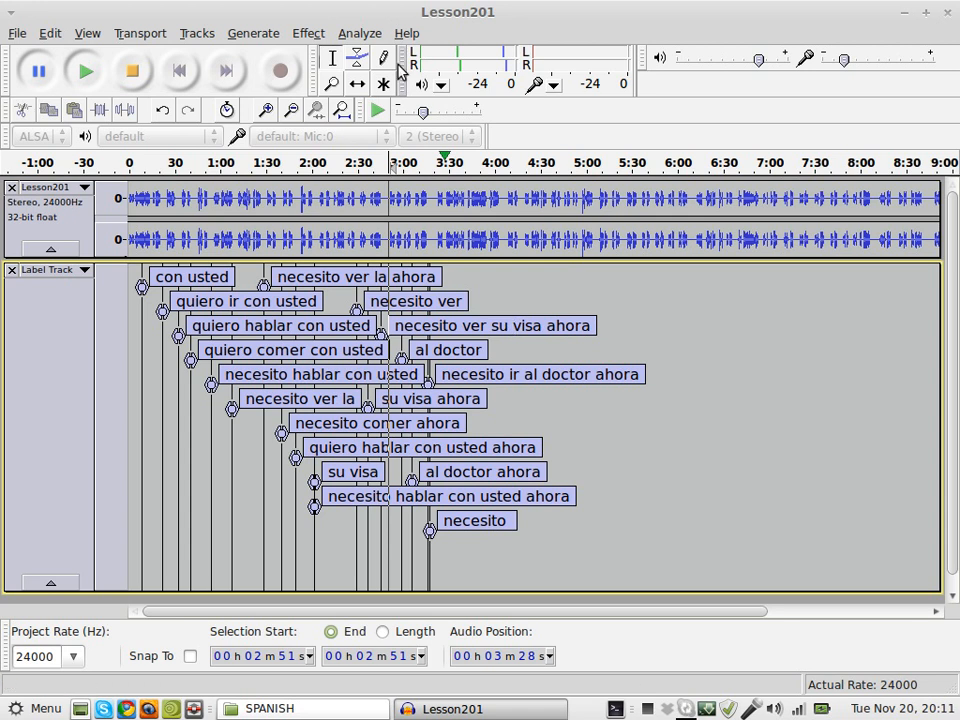
Reopen About Audacity and scroll the credits down to the copyright notice
left_click(406, 32)
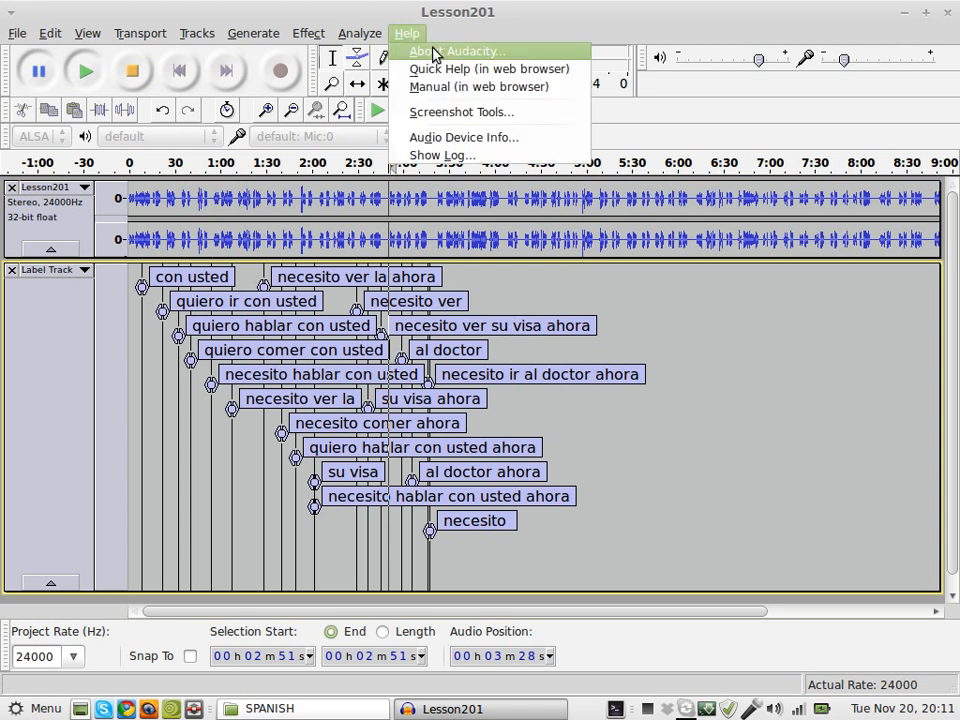
left_click(470, 52)
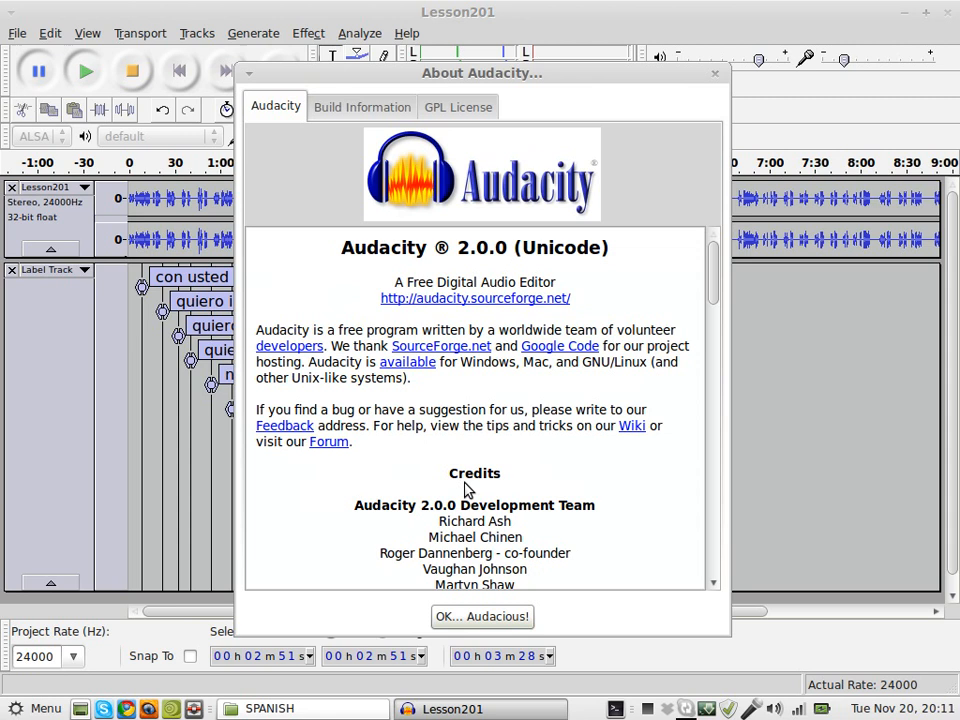
scroll("down", 3)
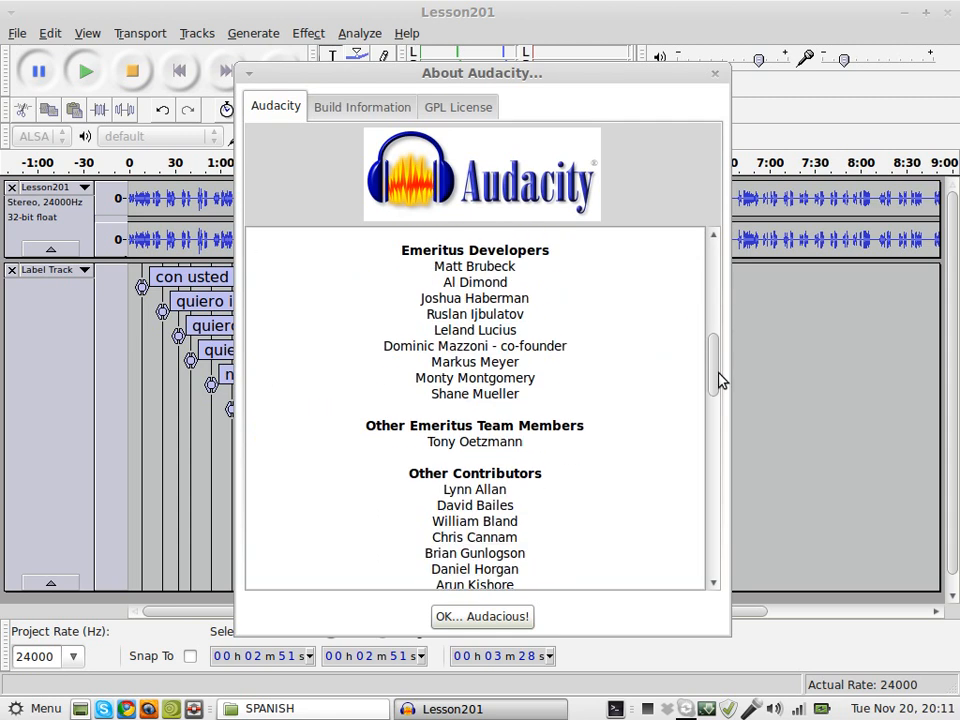
scroll("down", 3)
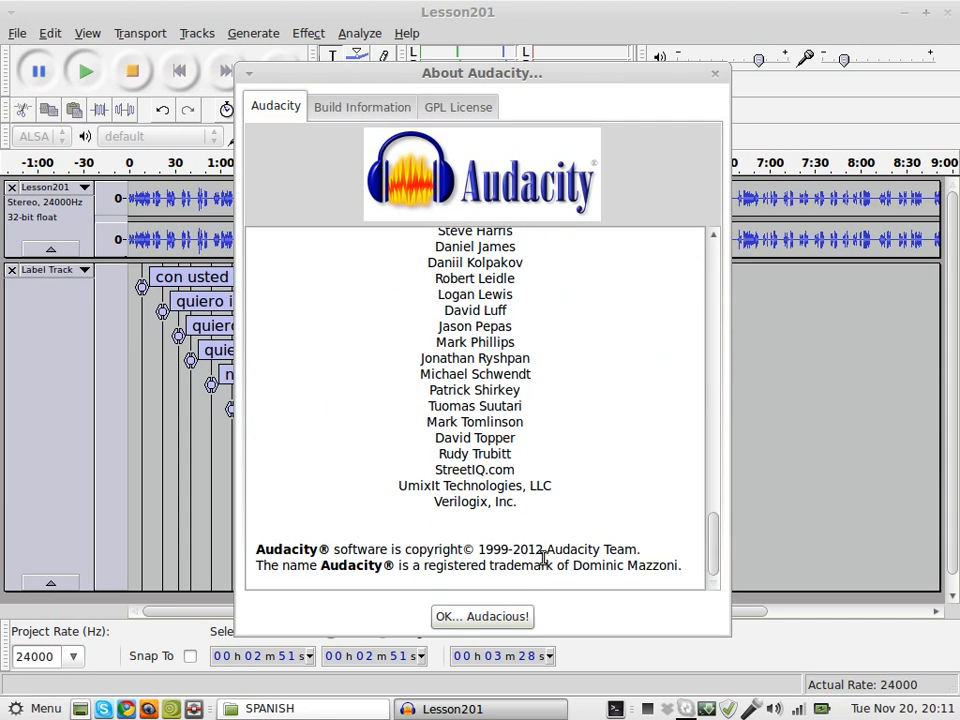